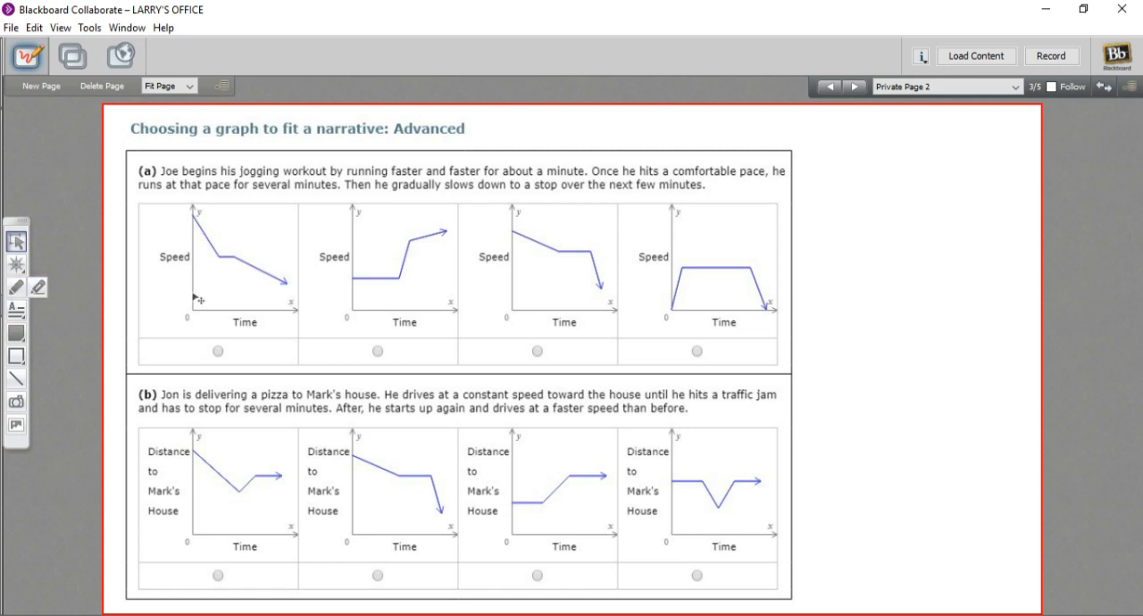
# Switch to the pen tool for freehand ink annotation on the worksheet.
pyautogui.click(15, 289)
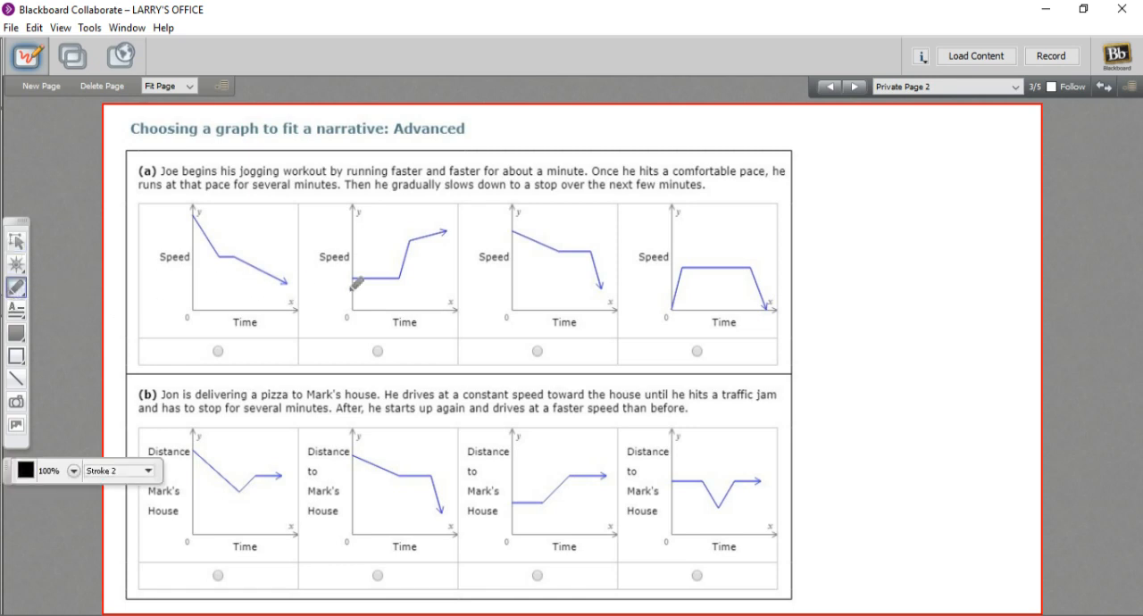
pyautogui.moveTo(457, 305)
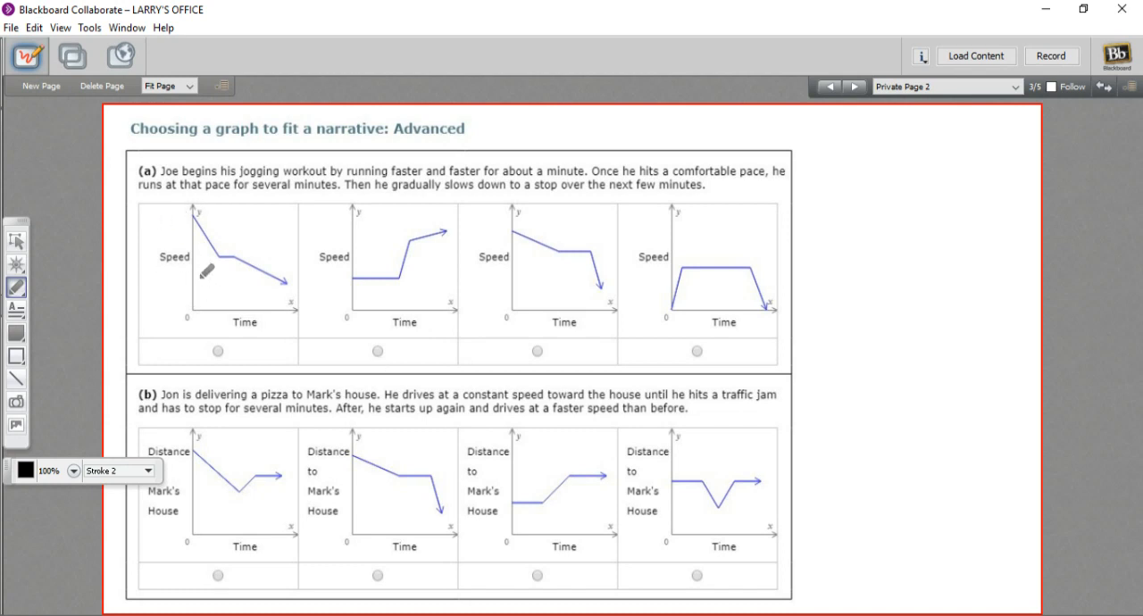
pyautogui.moveTo(379, 302)
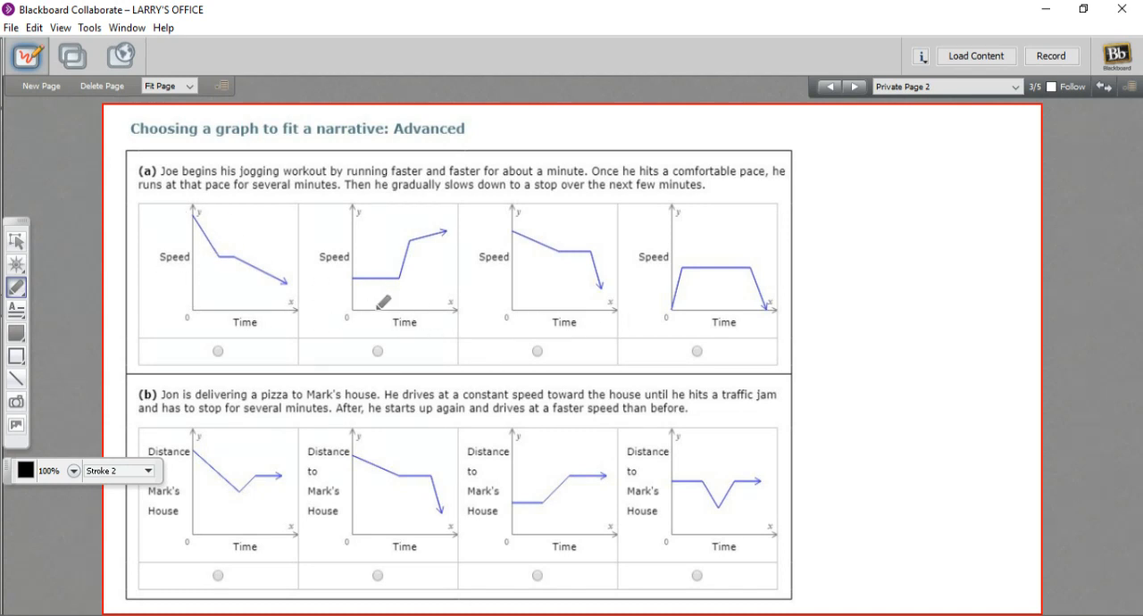
pyautogui.moveTo(204, 253)
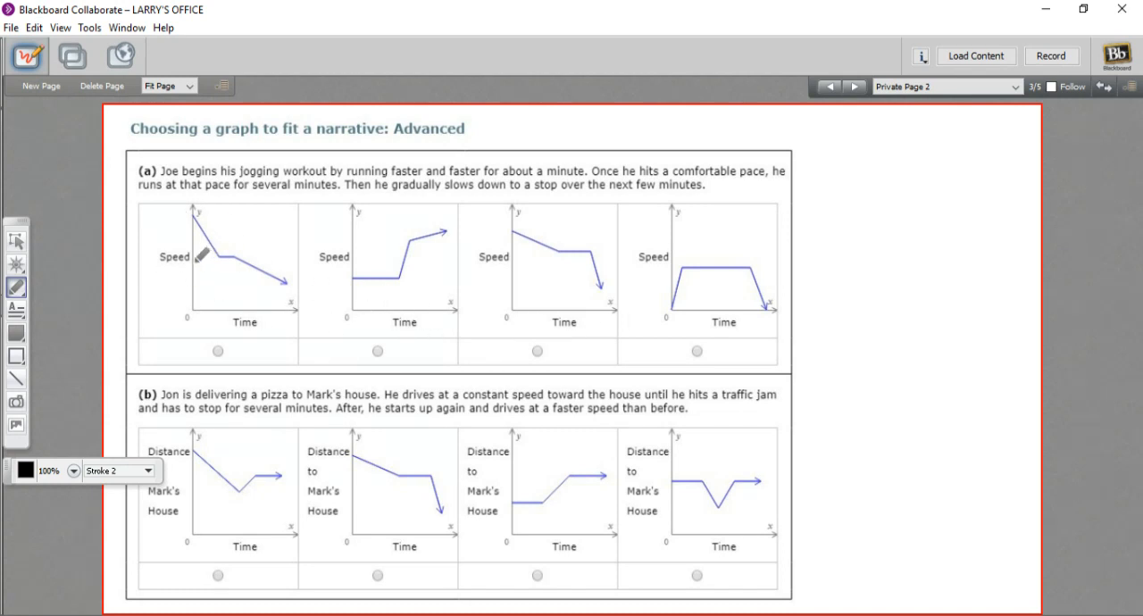
pyautogui.moveTo(179, 297)
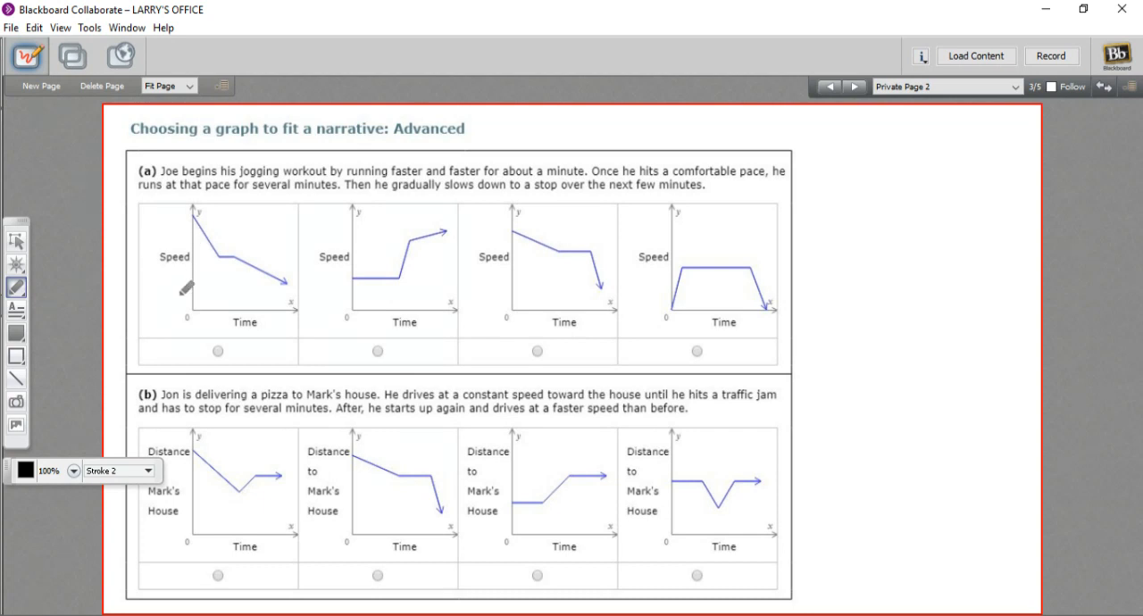
pyautogui.moveTo(289, 325)
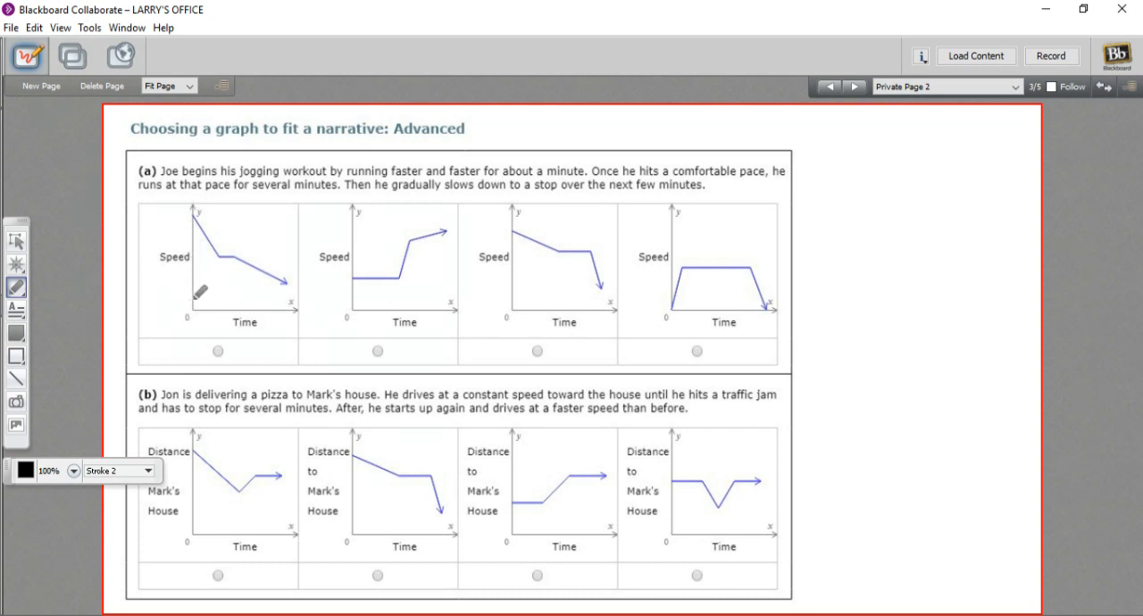
pyautogui.moveTo(268, 305)
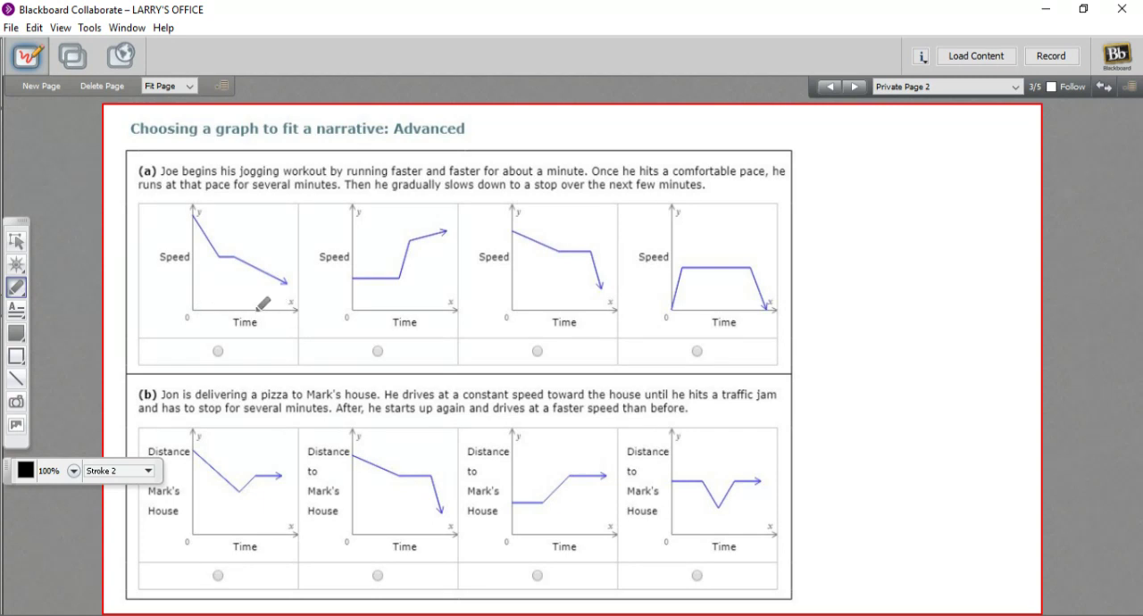
pyautogui.moveTo(295, 311)
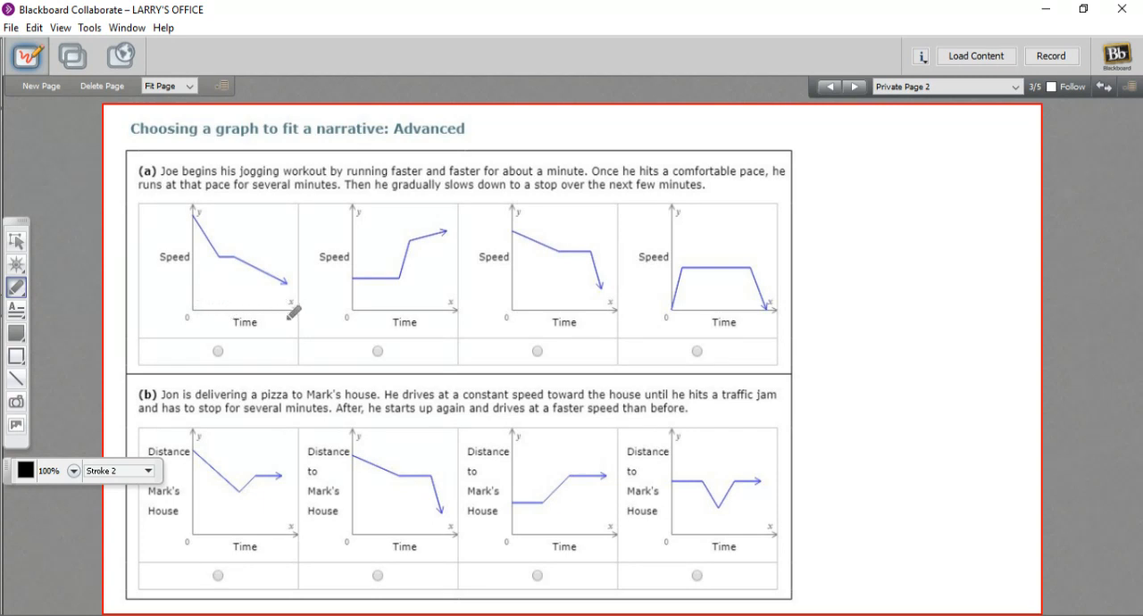
pyautogui.moveTo(207, 222)
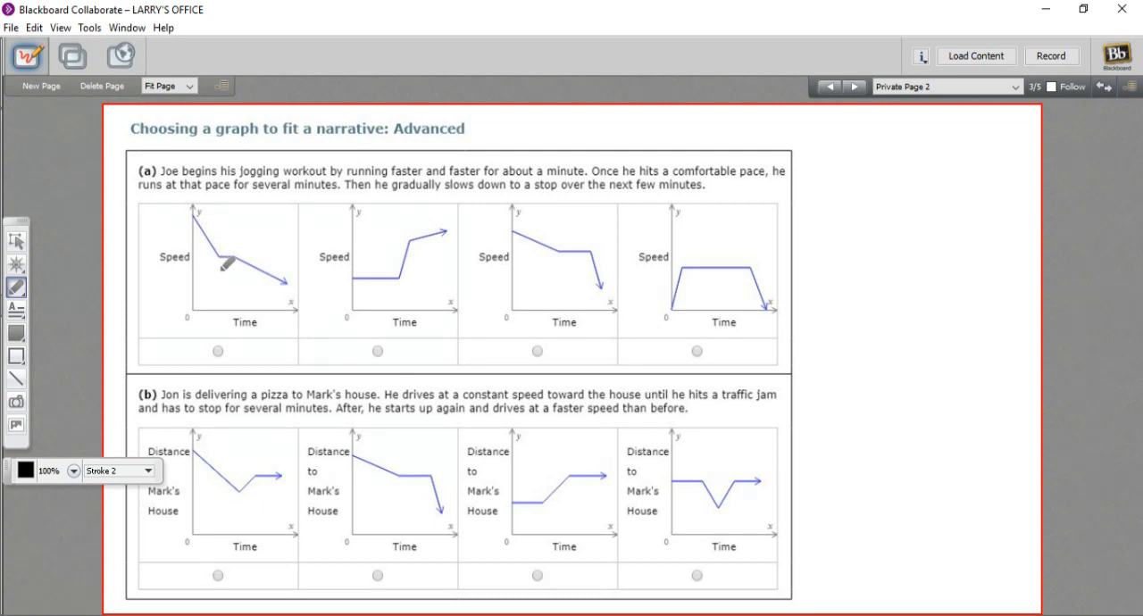
pyautogui.moveTo(216, 246)
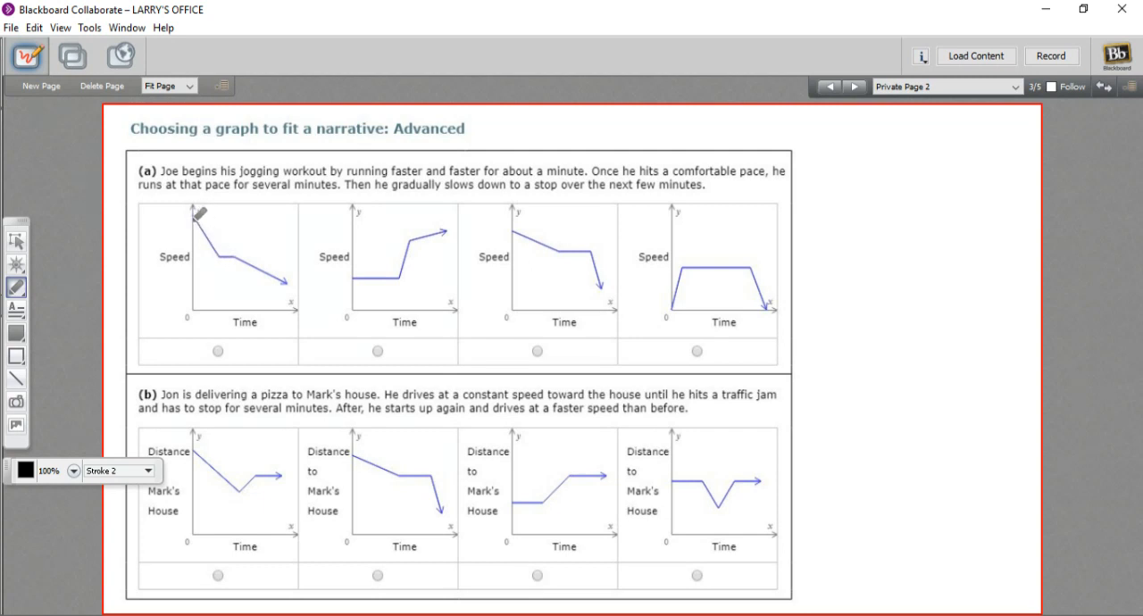
pyautogui.moveTo(259, 285)
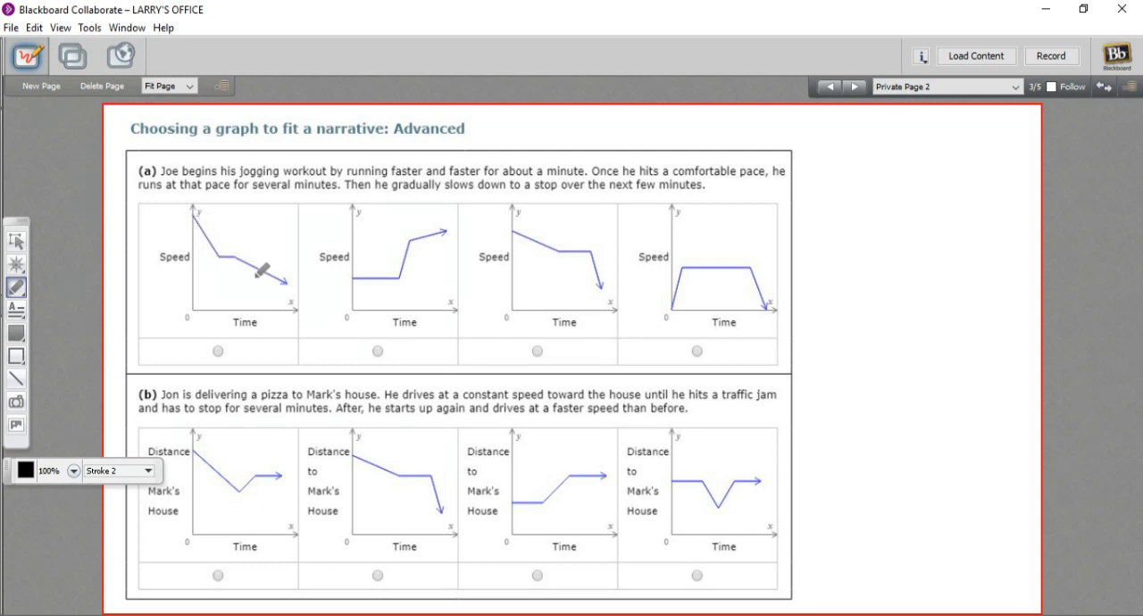
pyautogui.moveTo(364, 293)
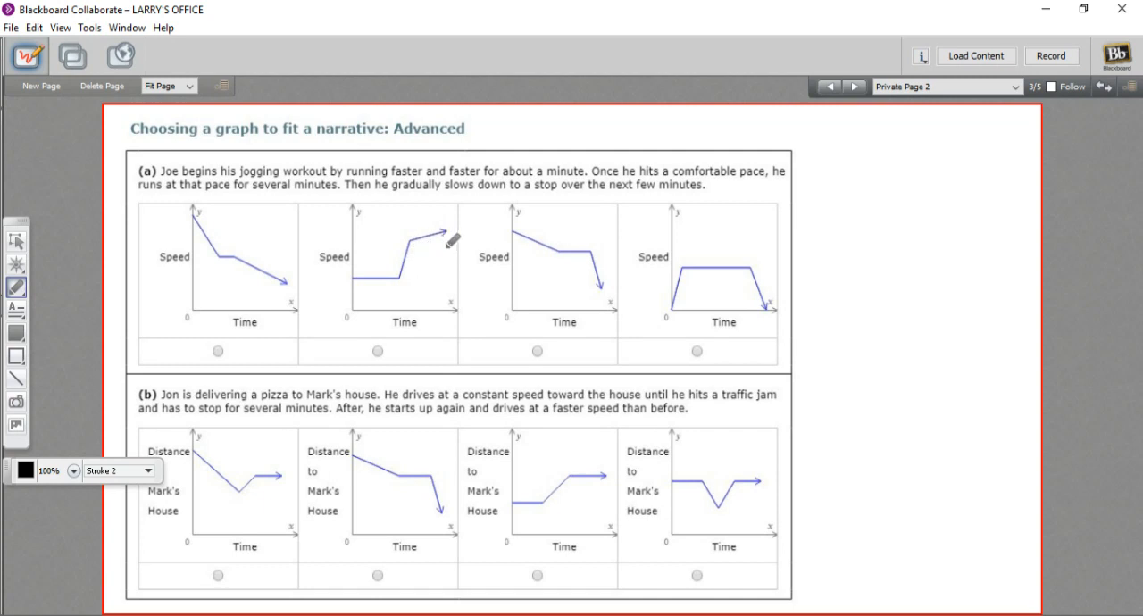
pyautogui.moveTo(550, 264)
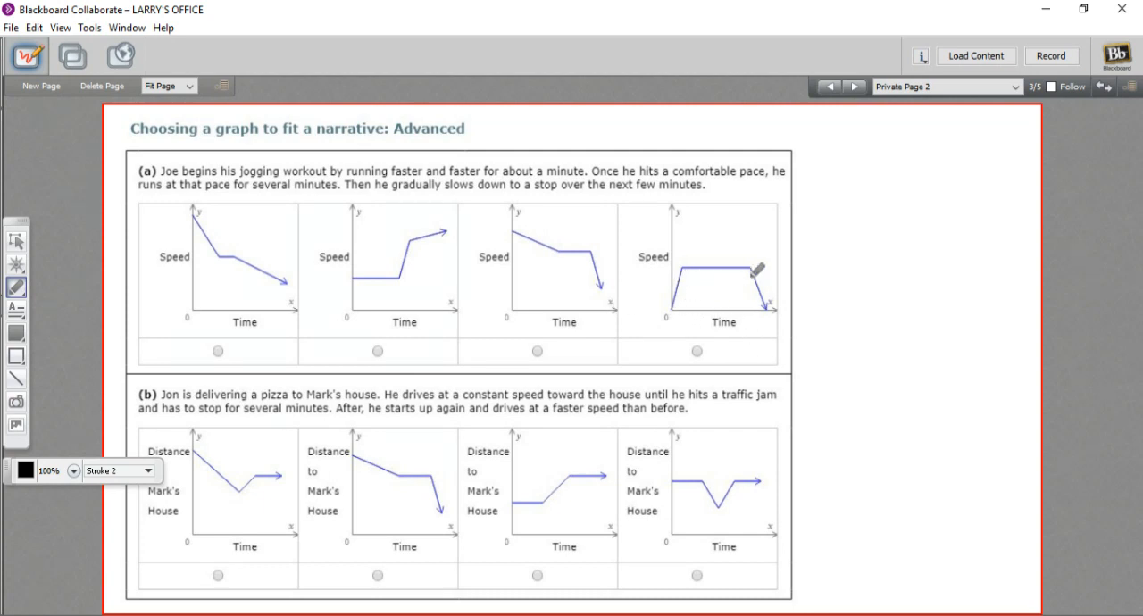
pyautogui.moveTo(771, 319)
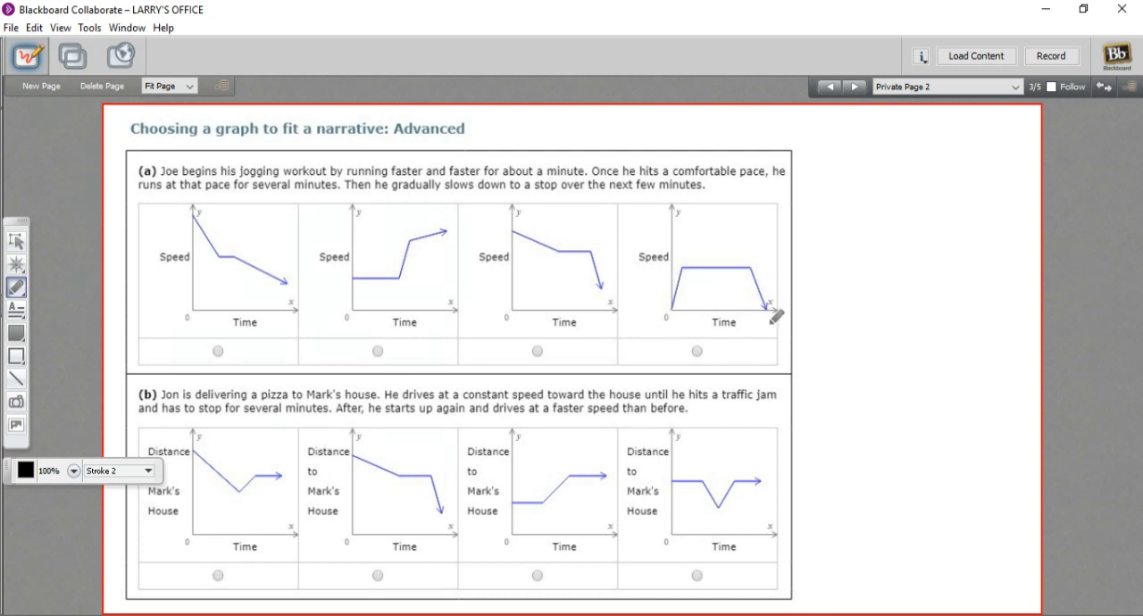
pyautogui.moveTo(725, 260)
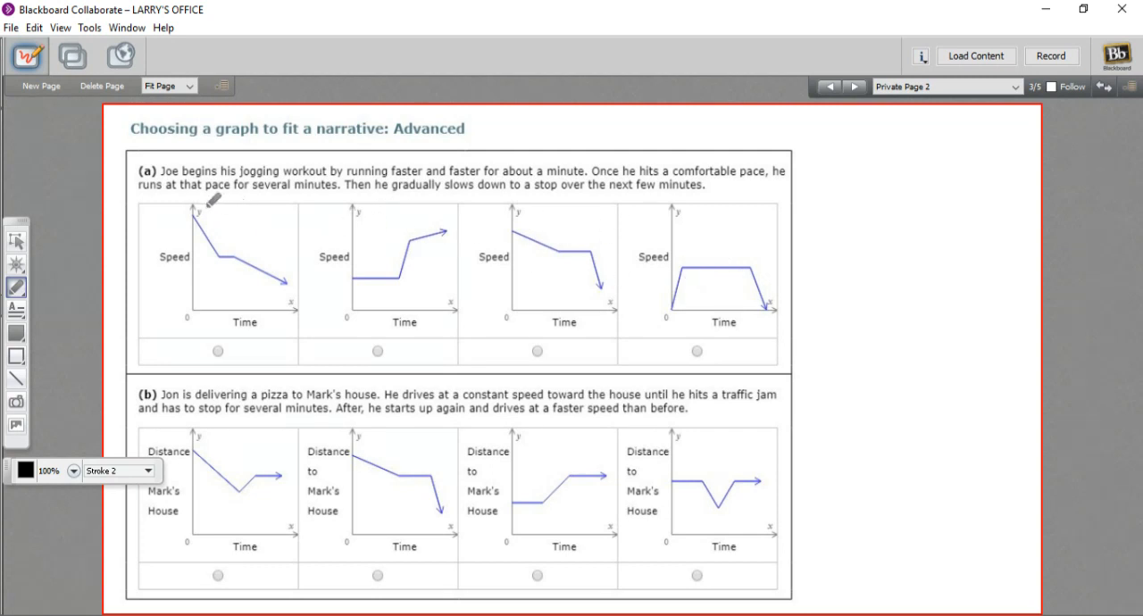
pyautogui.moveTo(271, 211)
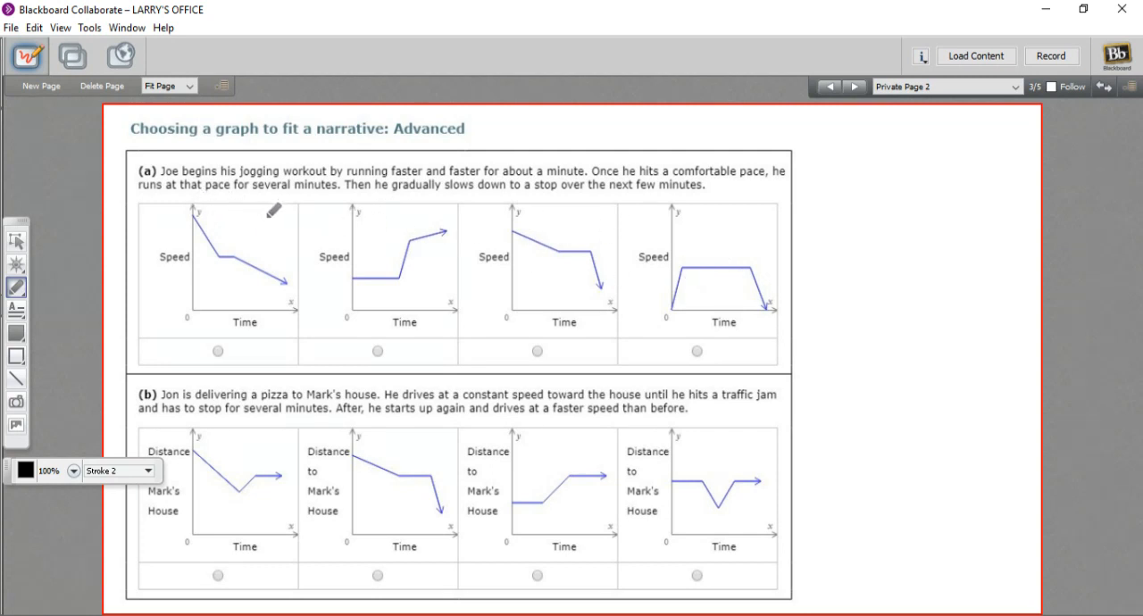
pyautogui.moveTo(466, 209)
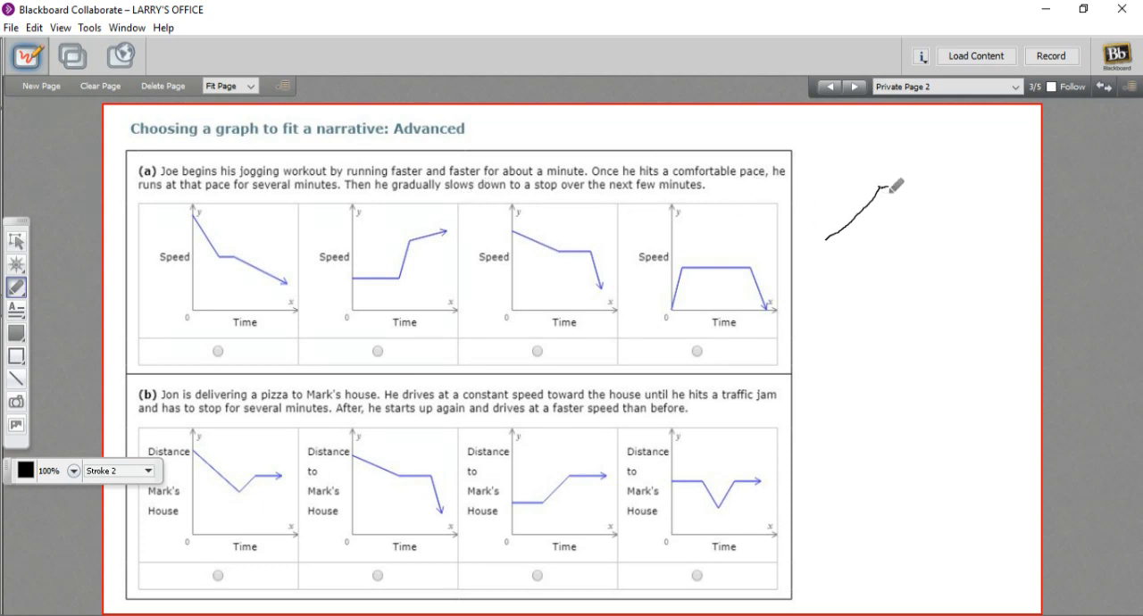
# Sketch the rise-flat-fall speed shape in the margin beside part (a).
pyautogui.moveTo(884, 193); pyautogui.dragTo(960, 188)
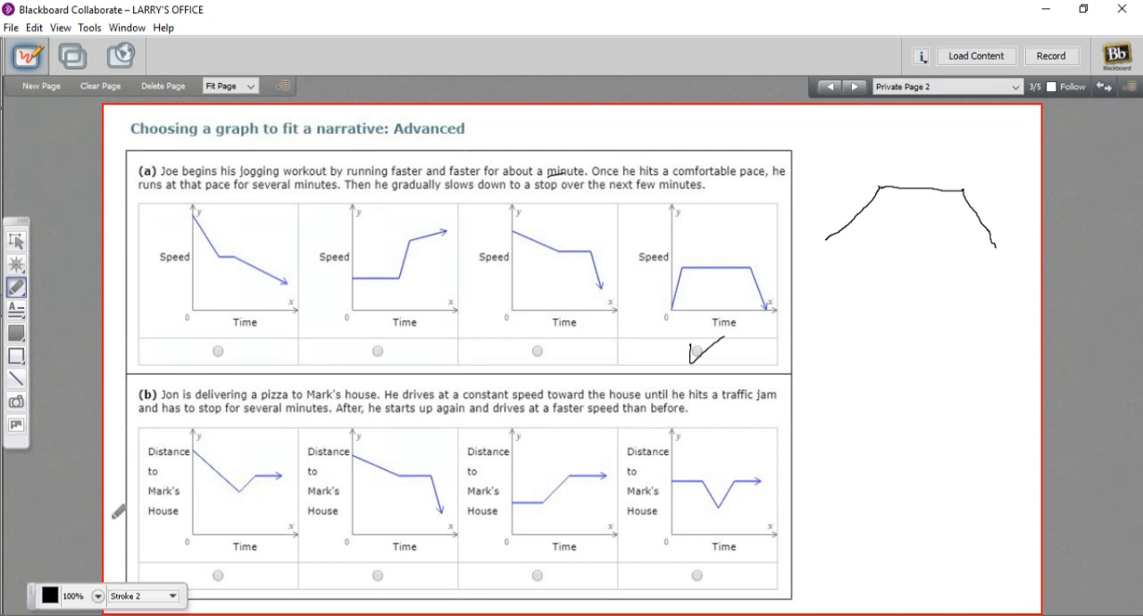
pyautogui.moveTo(211, 504)
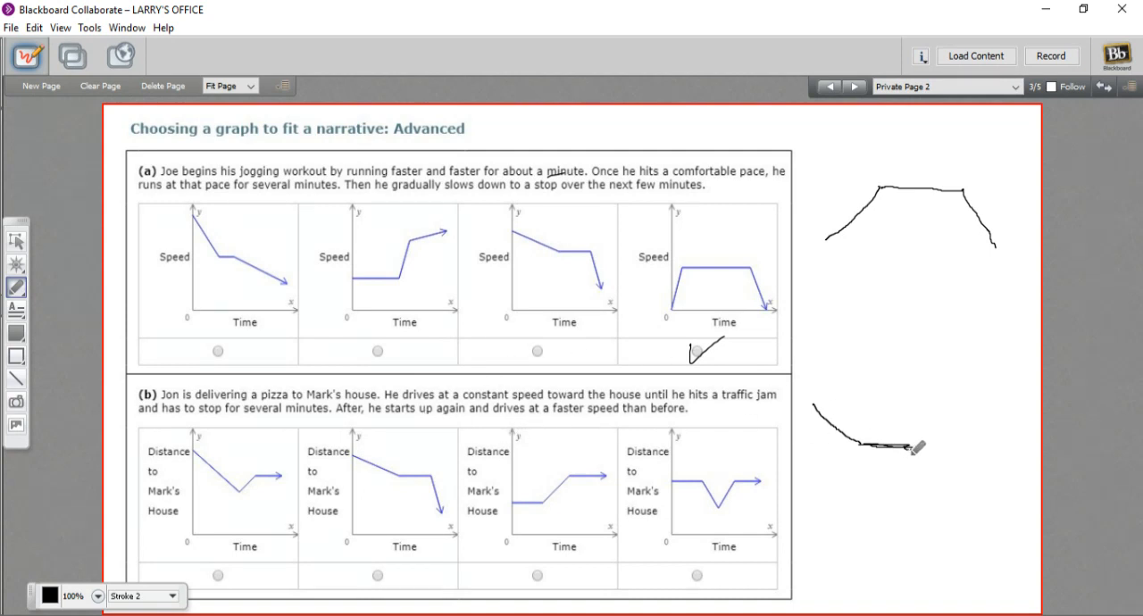
# Sketch the falling-flat-dropping distance graph in the margin beside part (b).
pyautogui.moveTo(901, 450); pyautogui.dragTo(907, 514)
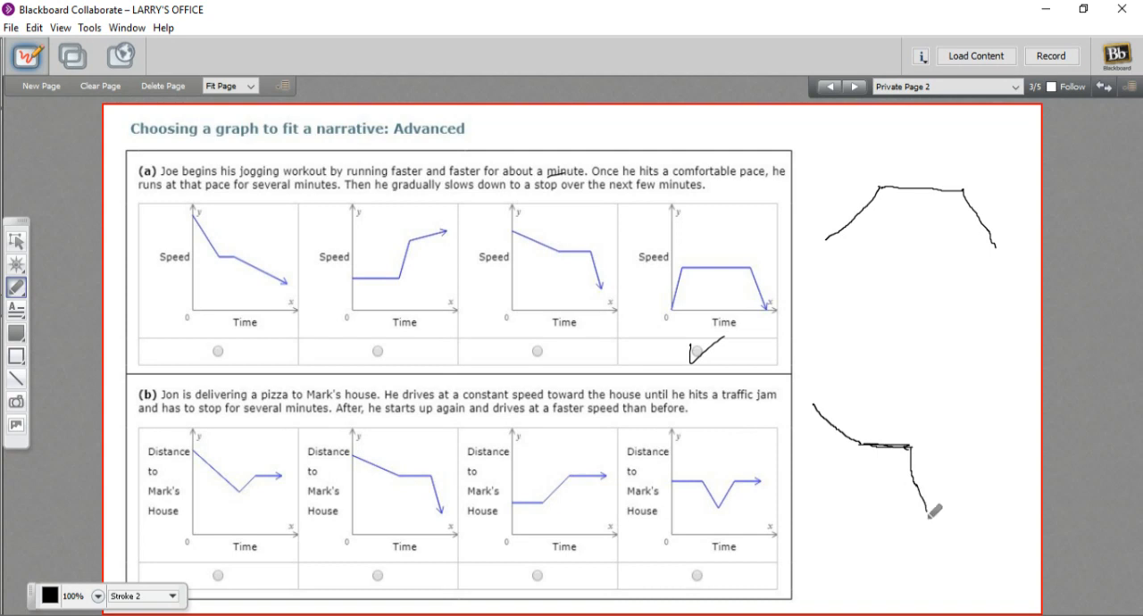